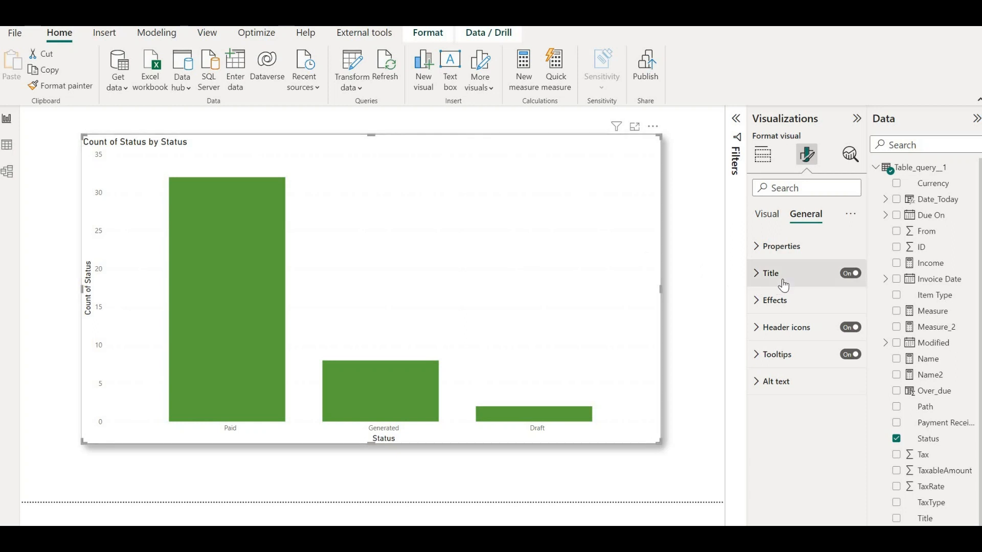
Turn on the title's Subtitle and set its text to 'by Status only'.
{"action": "left_click", "coordinate": [770, 273]}
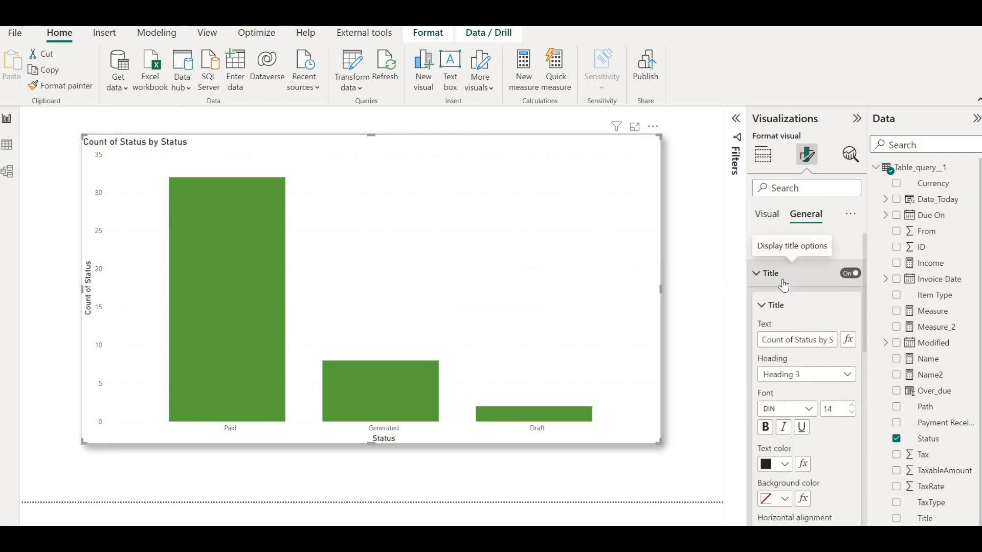
{"action": "scroll", "scroll_direction": "down", "scroll_amount": 3}
{"action": "type", "text": "by Status"}
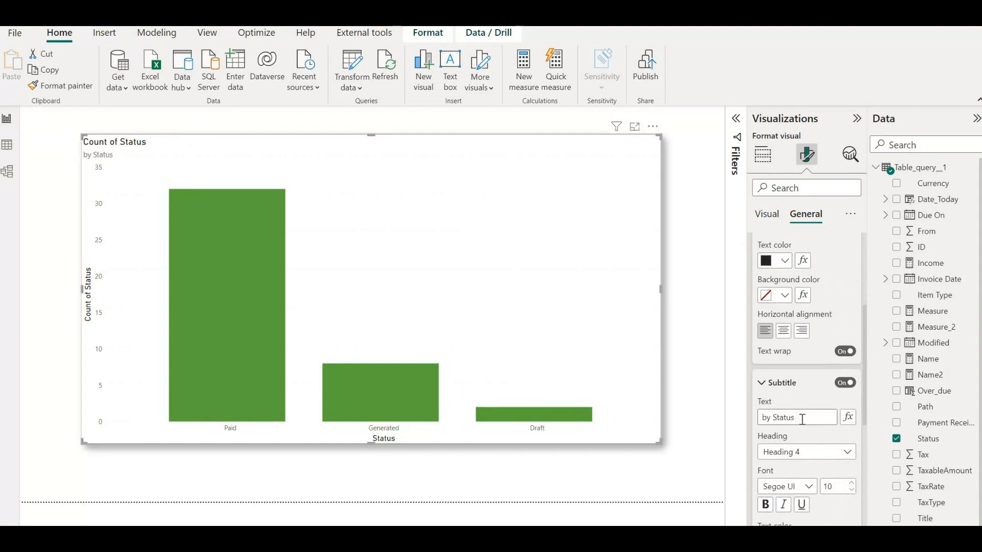
{"action": "left_click", "coordinate": [797, 418]}
{"action": "type", "text": " only"}
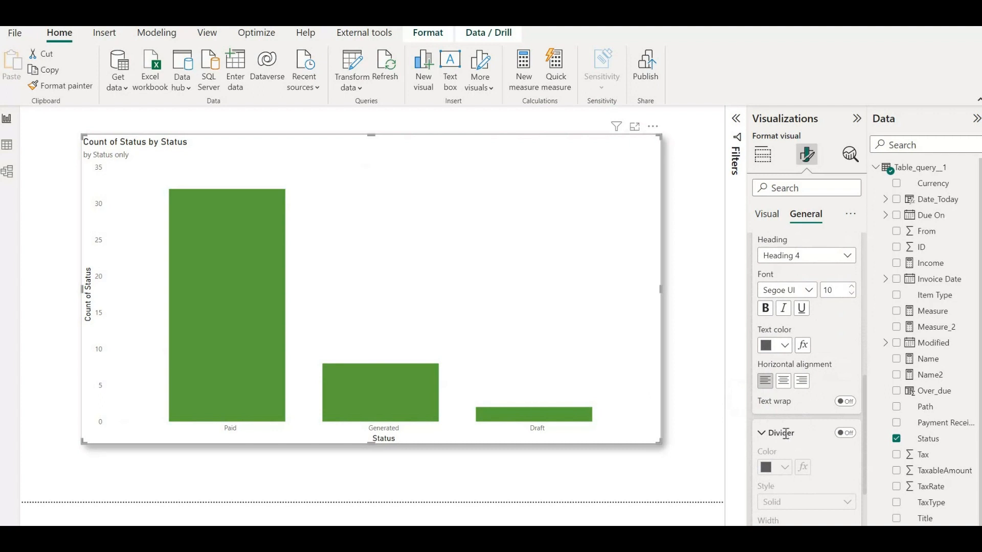
{"action": "scroll", "scroll_direction": "down", "scroll_amount": 3}
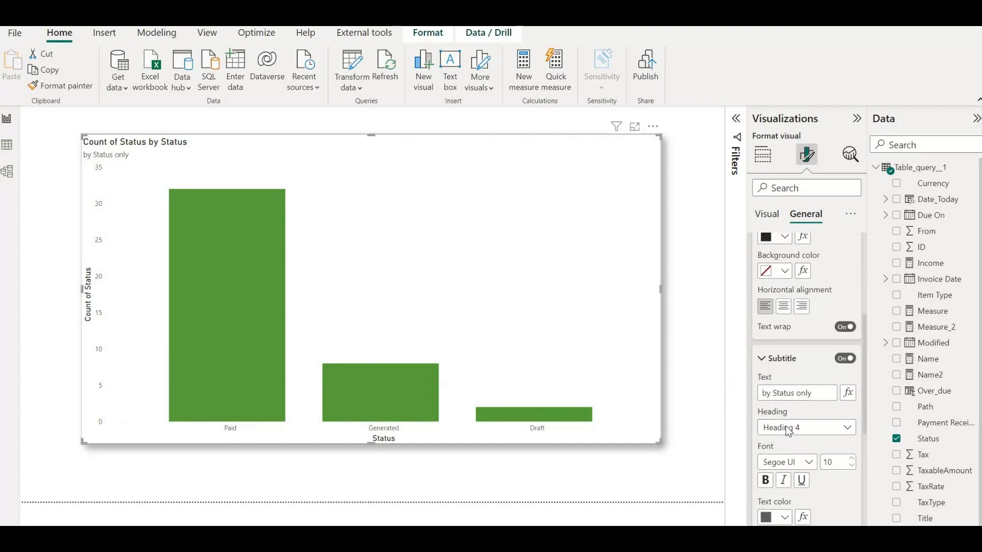
Enable the Divider under the title and raise its width to 9.
{"action": "left_click", "coordinate": [781, 358]}
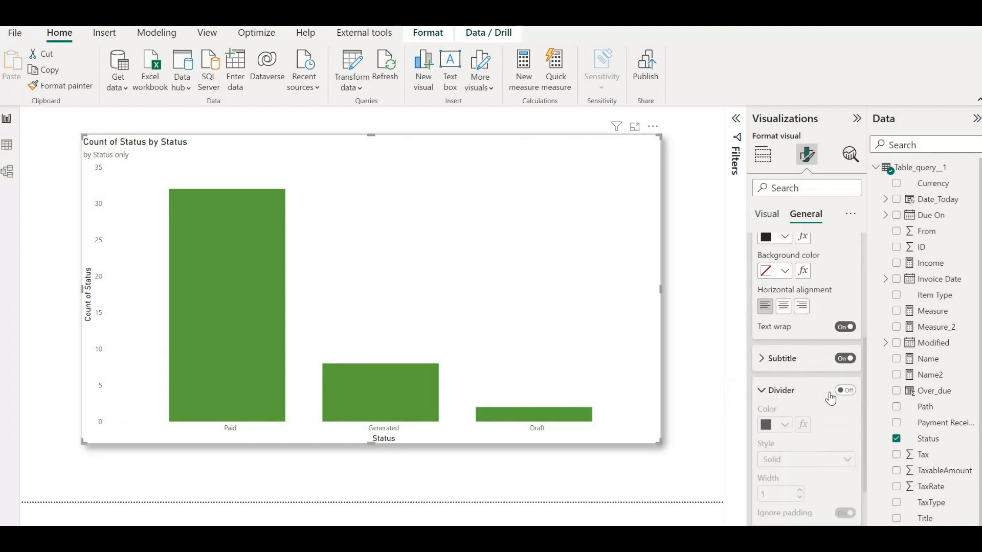
{"action": "left_click", "coordinate": [845, 390]}
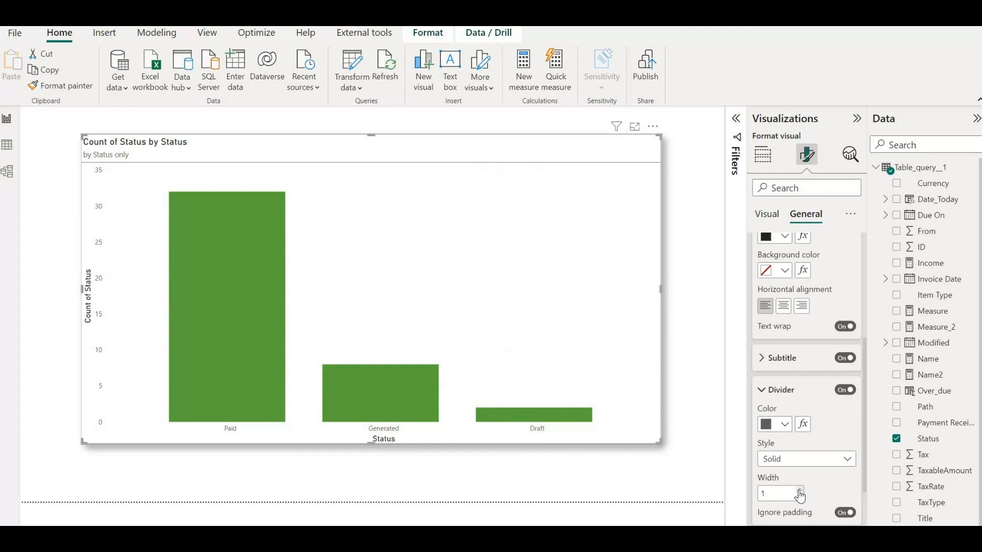
{"action": "left_click", "coordinate": [799, 490]}
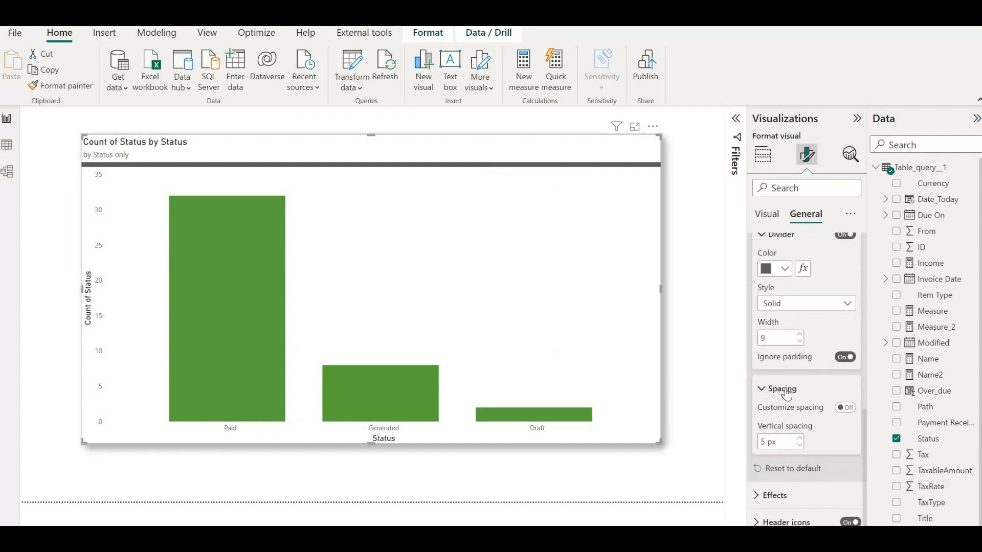
{"action": "left_click", "coordinate": [844, 407]}
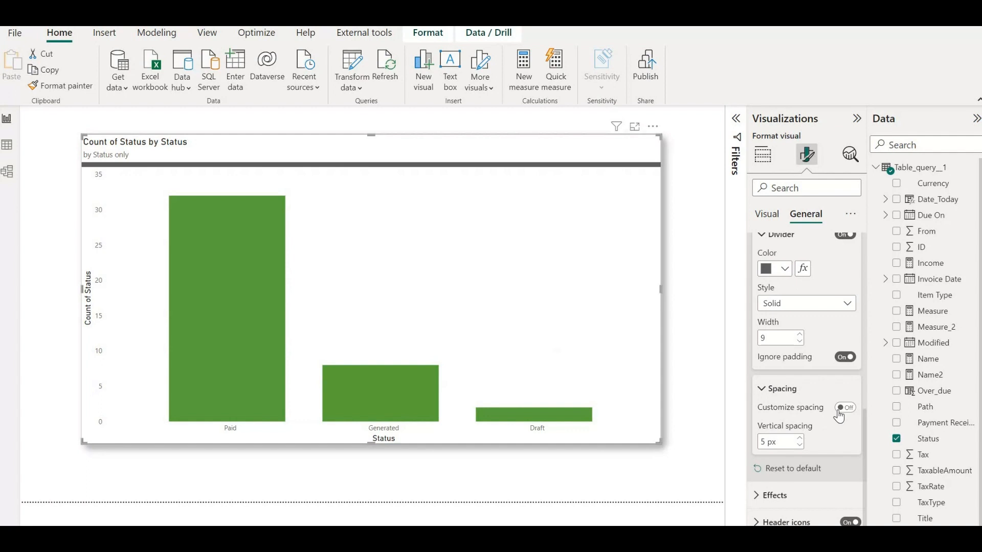
Customize spacing: 9 px below title, 10 px below subtitle, 10 px below title area.
{"action": "left_click", "coordinate": [844, 407]}
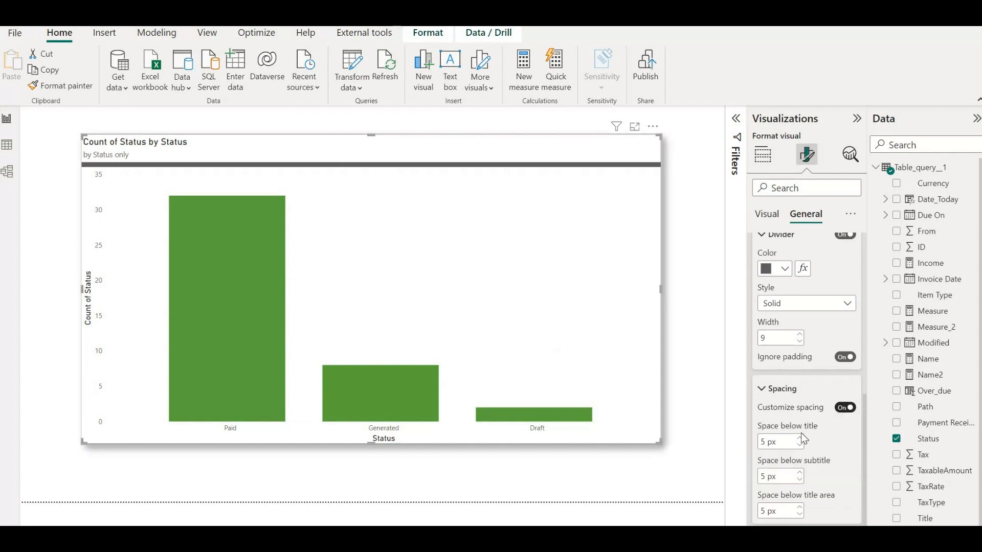
{"action": "left_click", "coordinate": [798, 439]}
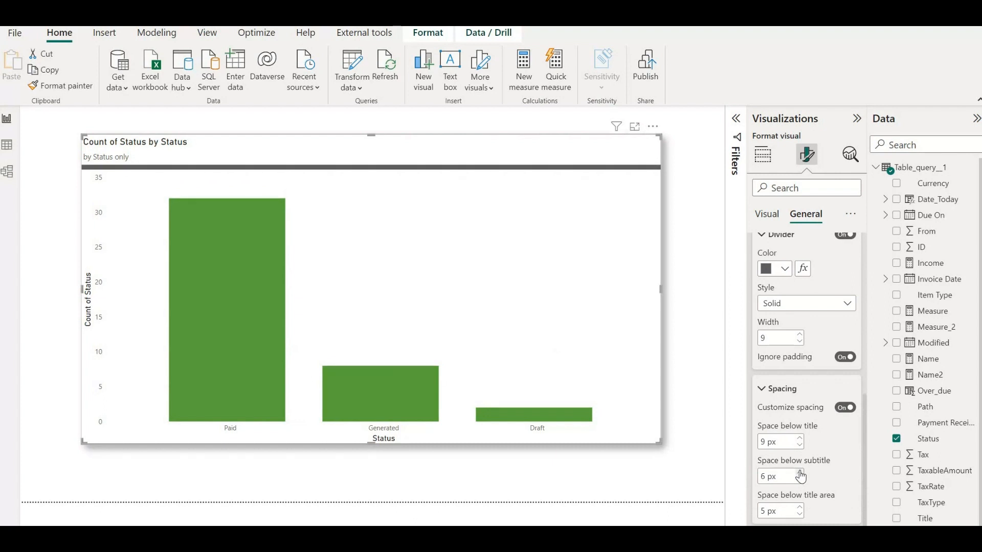
{"action": "left_click", "coordinate": [800, 472]}
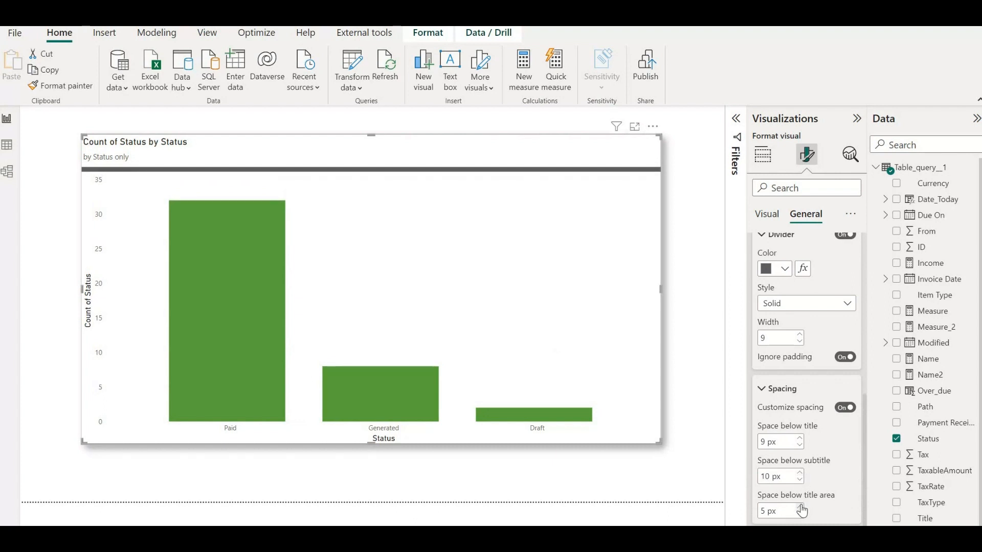
{"action": "left_click", "coordinate": [798, 508]}
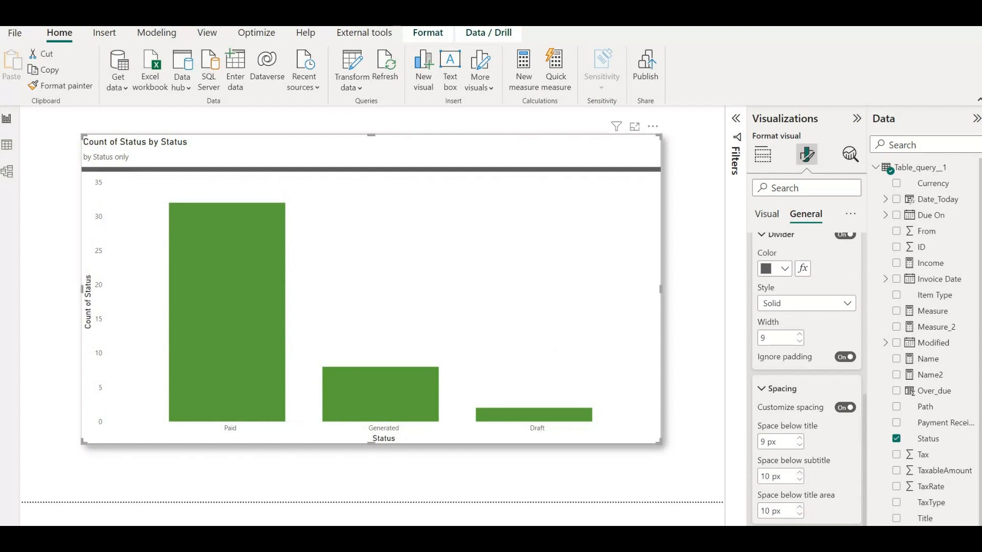